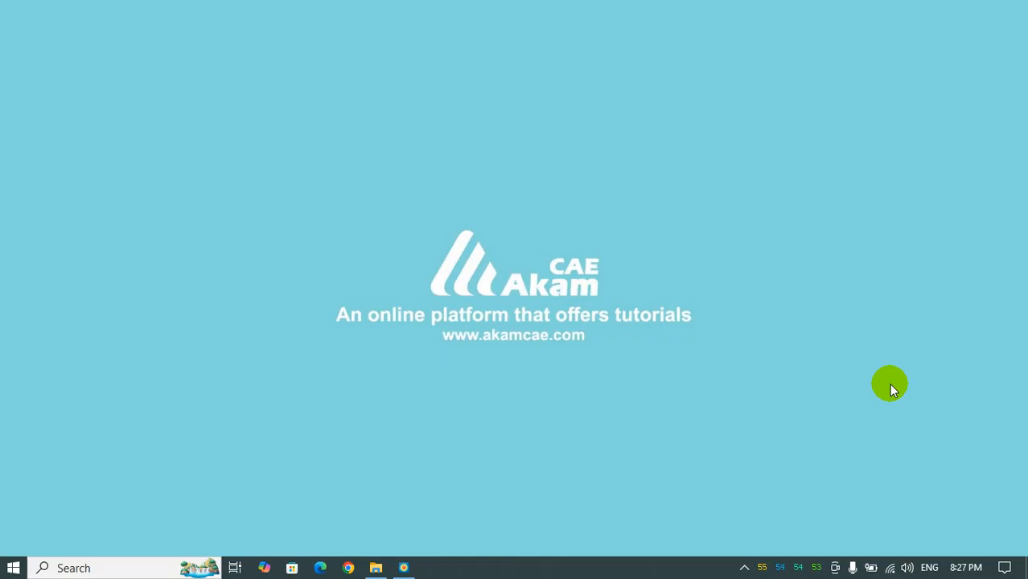
Open the Desktop\Mirror folder containing velocity contour part3.plt in File Explorer.
{"action": "left_click", "coordinate": [376, 568]}
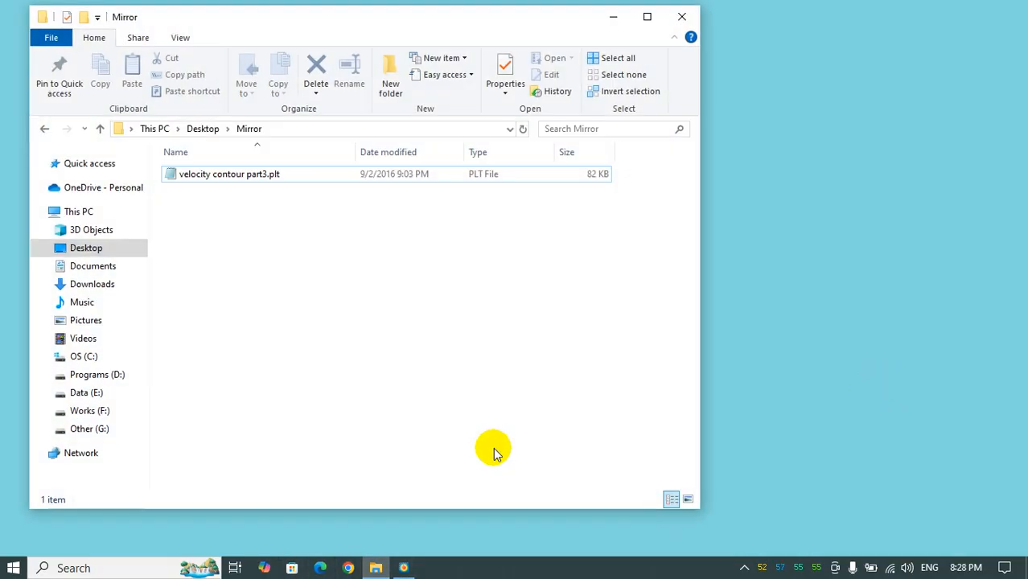
{"action": "mouse_move", "coordinate": [298, 194]}
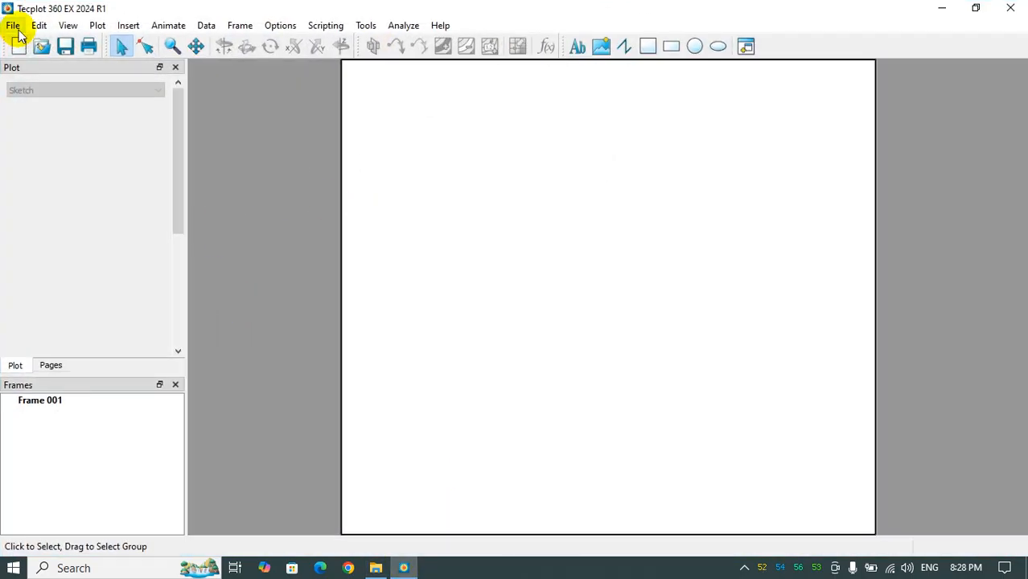
Load velocity contour part3.plt from the Mirror folder via File > Load Data.
{"action": "left_click", "coordinate": [13, 25]}
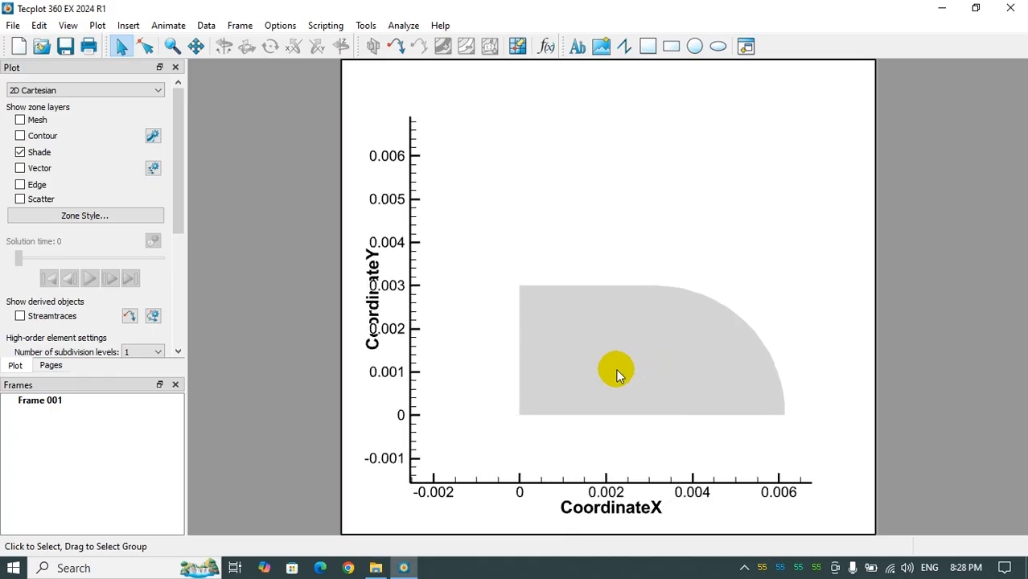
{"action": "mouse_move", "coordinate": [437, 326]}
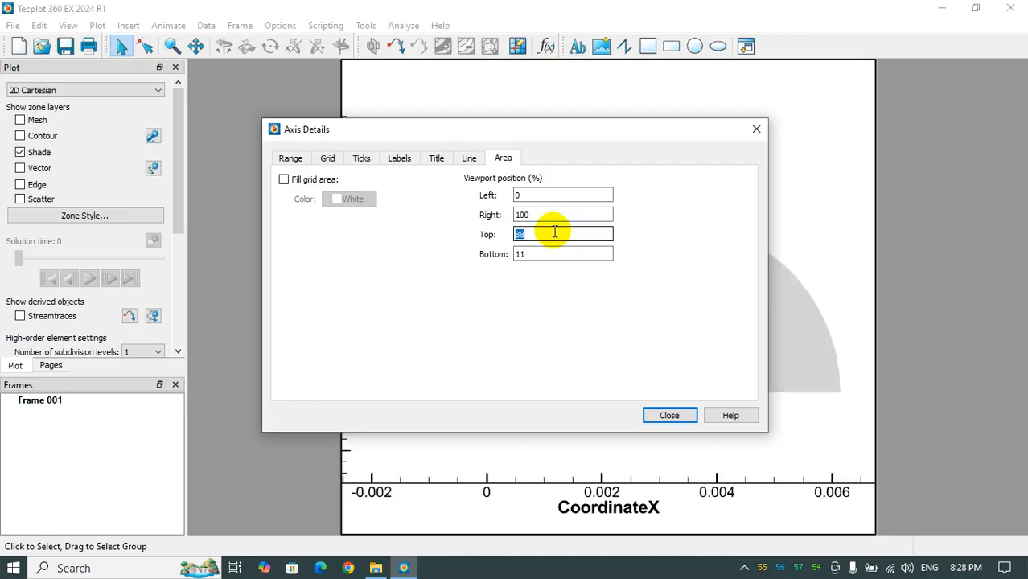
Set the axis area Top to 100 and hide the X and Y axes.
{"action": "type", "text": "100"}
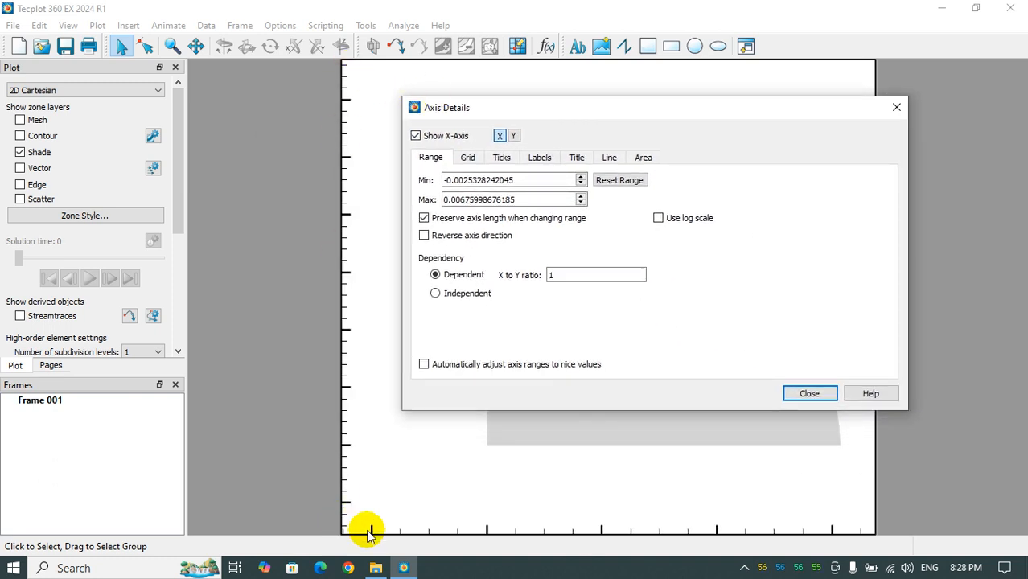
{"action": "left_click", "coordinate": [513, 135]}
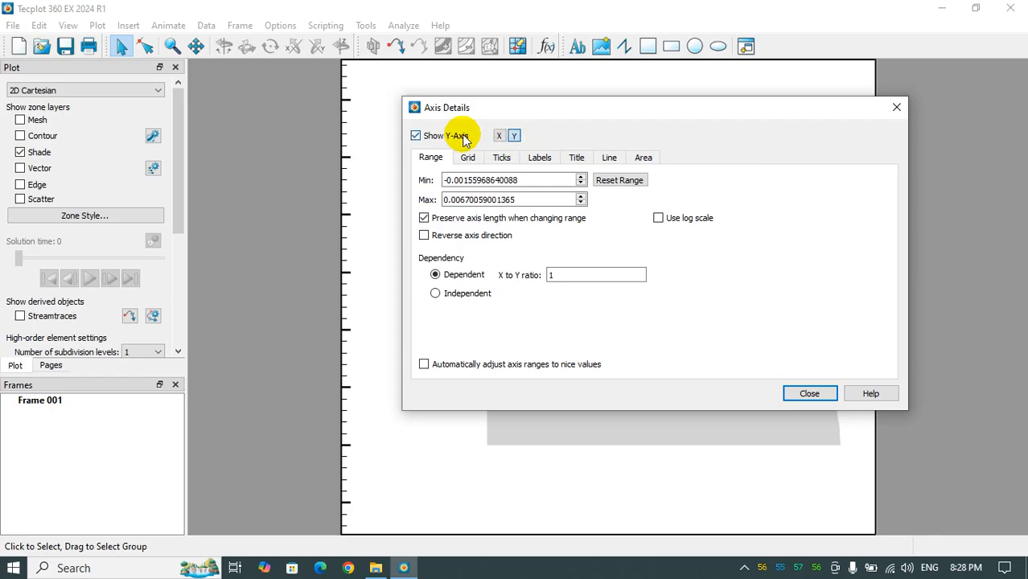
{"action": "left_click", "coordinate": [810, 393]}
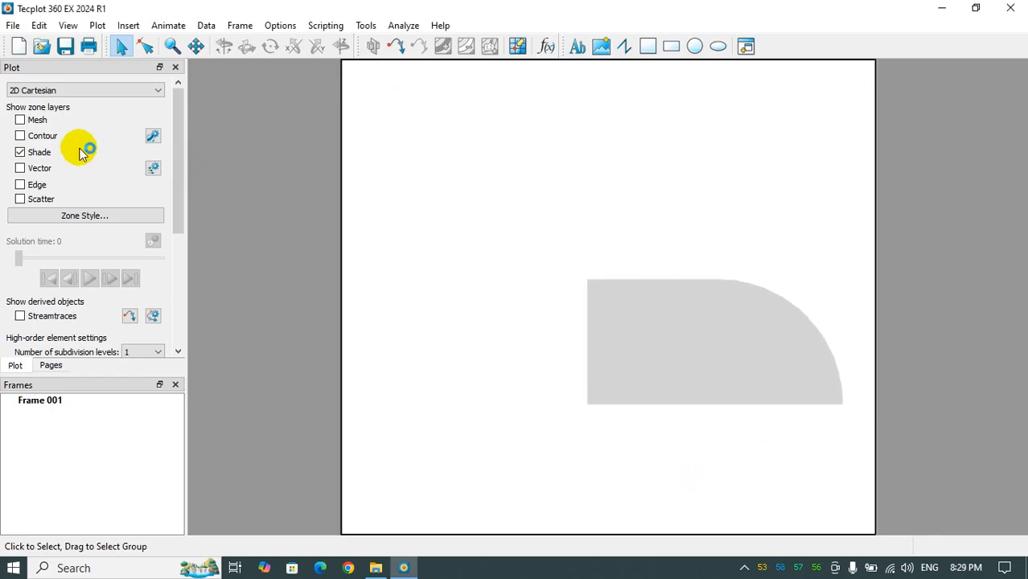
Turn on velocity-magnitude contours with the Small Rainbow map and a top-left legend.
{"action": "left_click", "coordinate": [20, 135]}
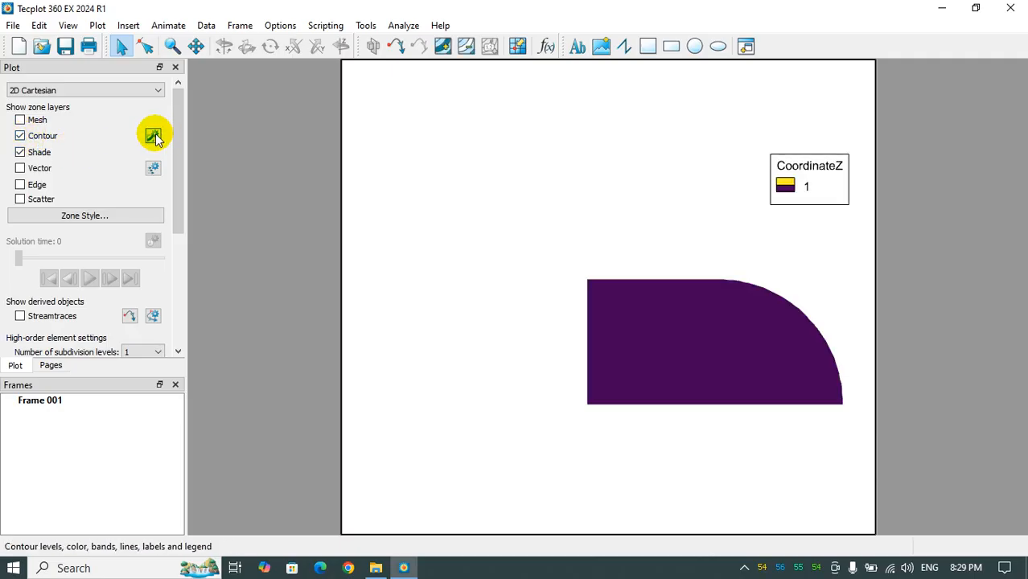
{"action": "left_click", "coordinate": [153, 135]}
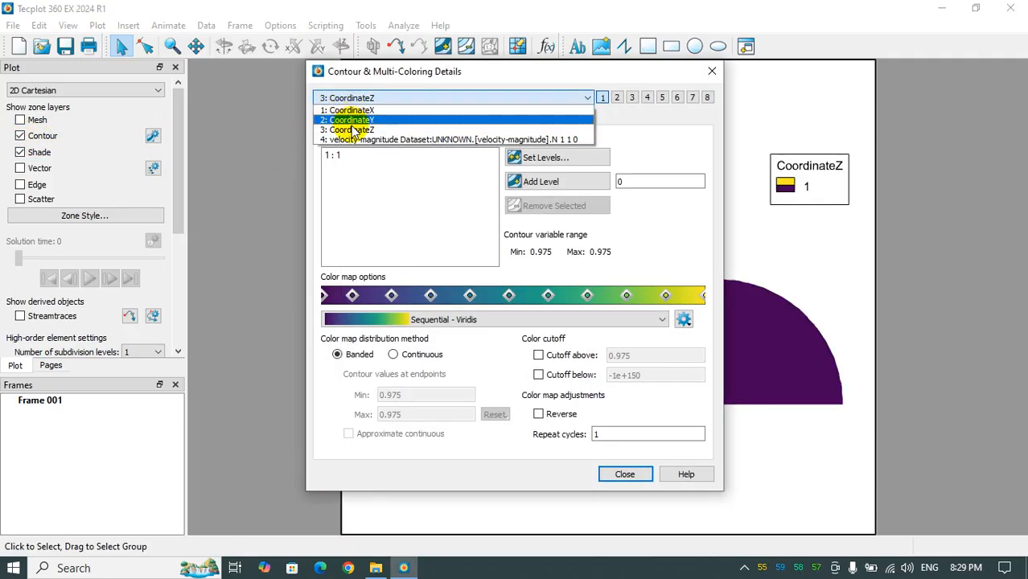
{"action": "left_click", "coordinate": [451, 139]}
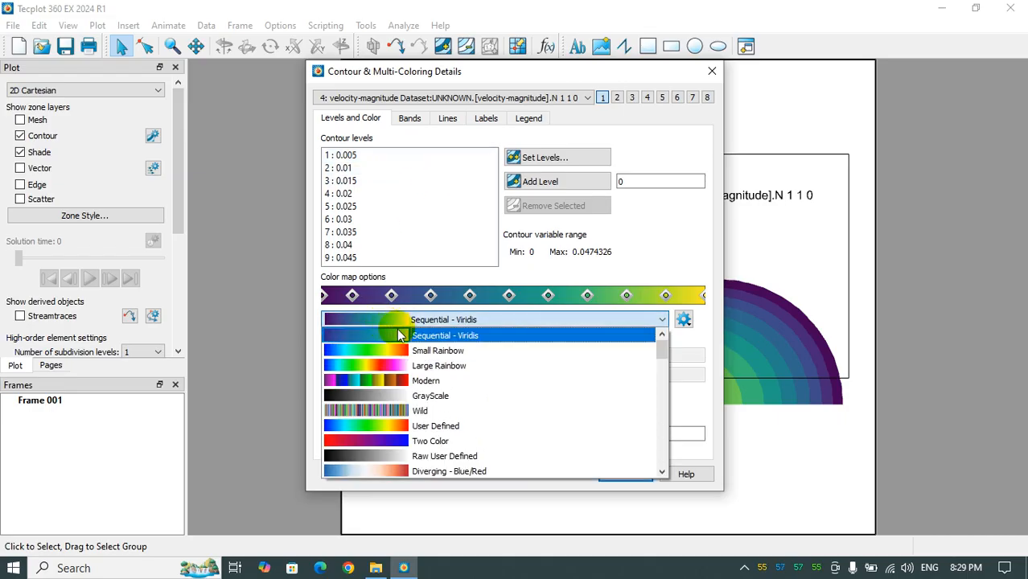
{"action": "left_click", "coordinate": [438, 350]}
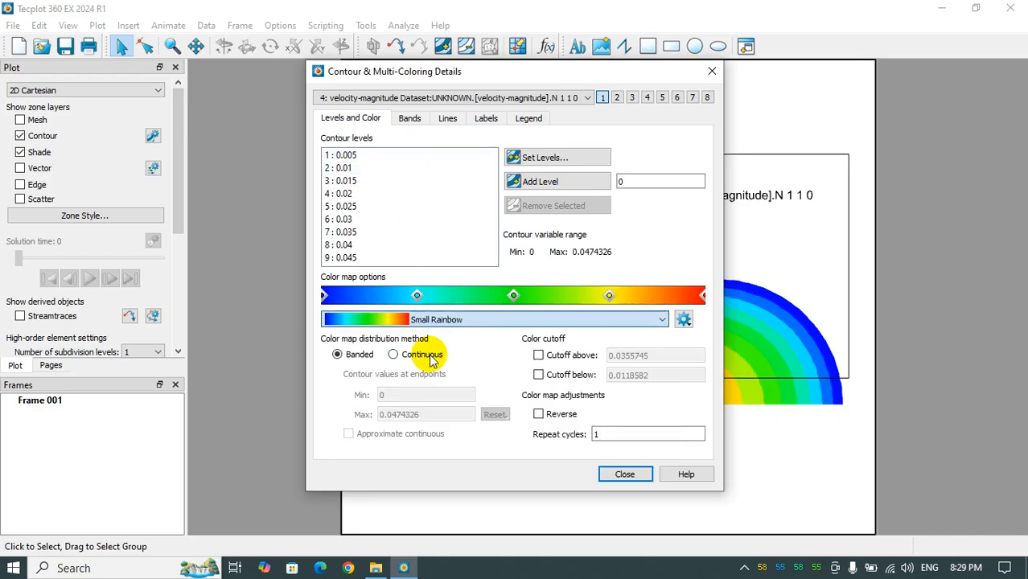
{"action": "left_click", "coordinate": [624, 474]}
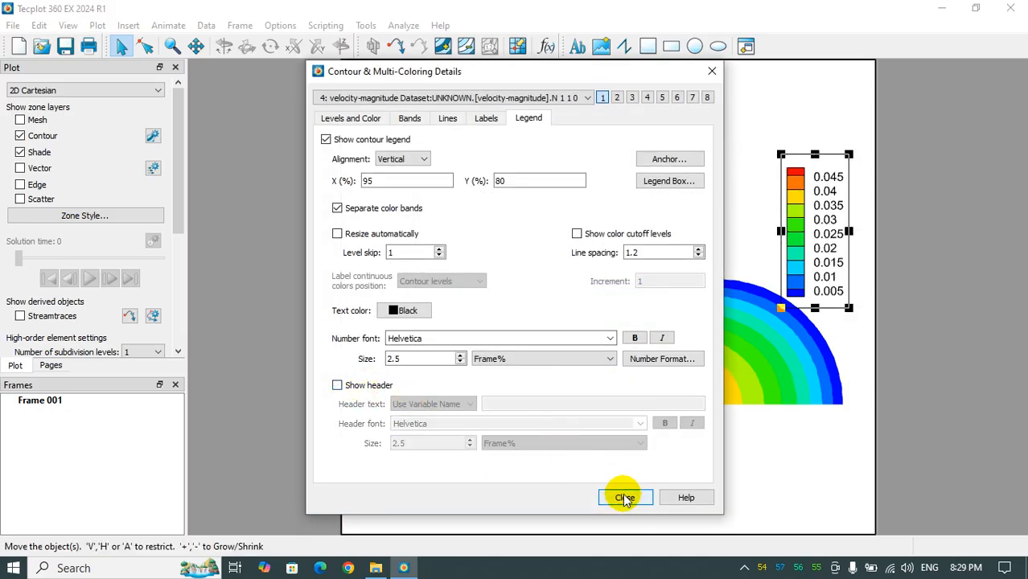
{"action": "left_click", "coordinate": [625, 497]}
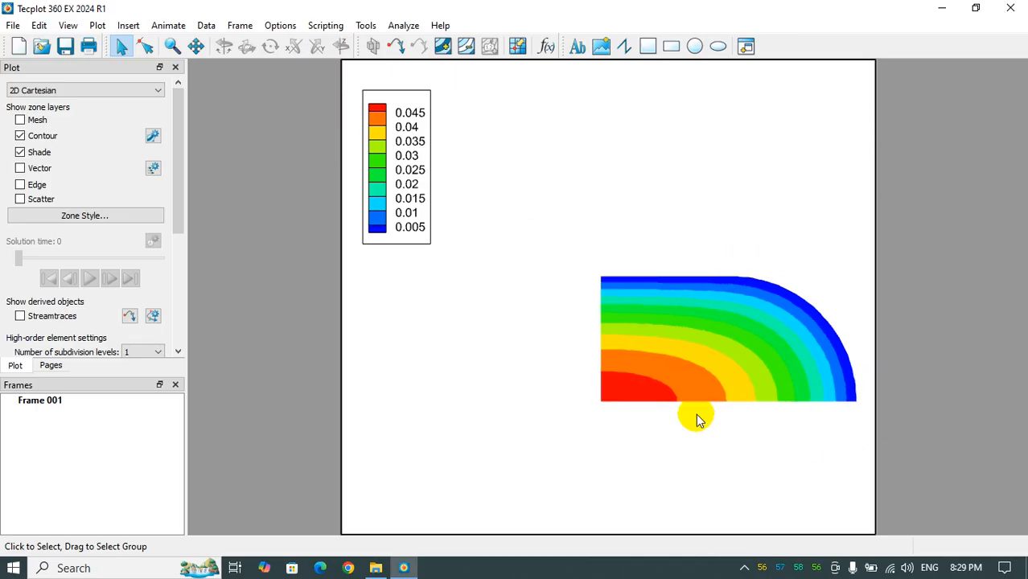
{"action": "mouse_move", "coordinate": [694, 420]}
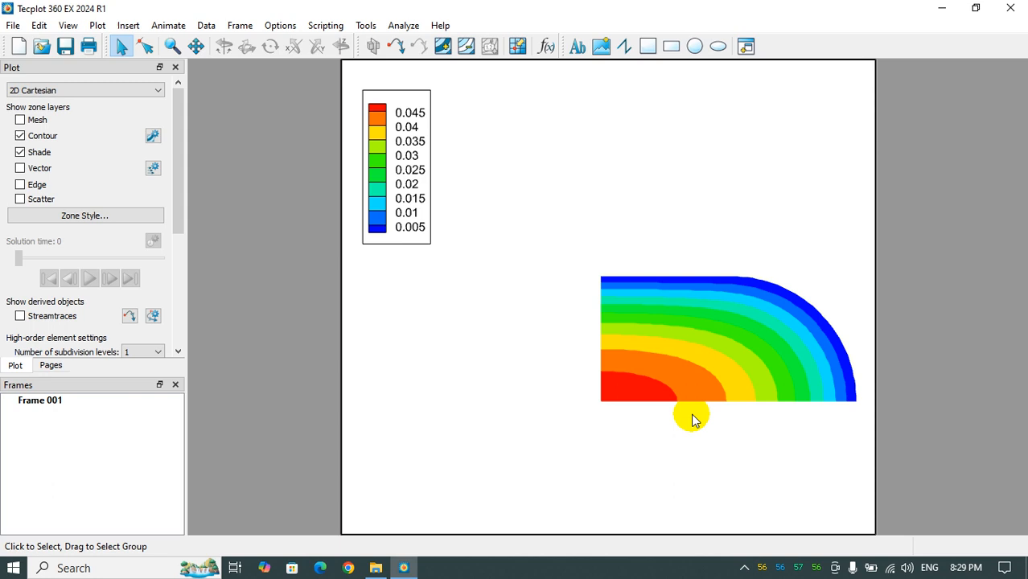
{"action": "mouse_move", "coordinate": [586, 350]}
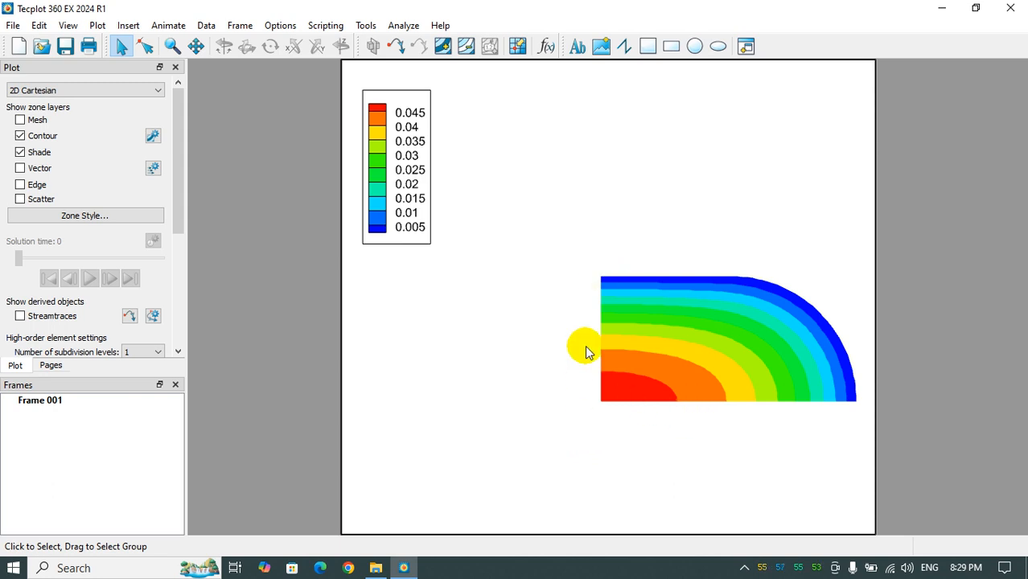
Open the Create Mirror Zone dialog, mirroring zone 1 about X.
{"action": "left_click", "coordinate": [206, 25]}
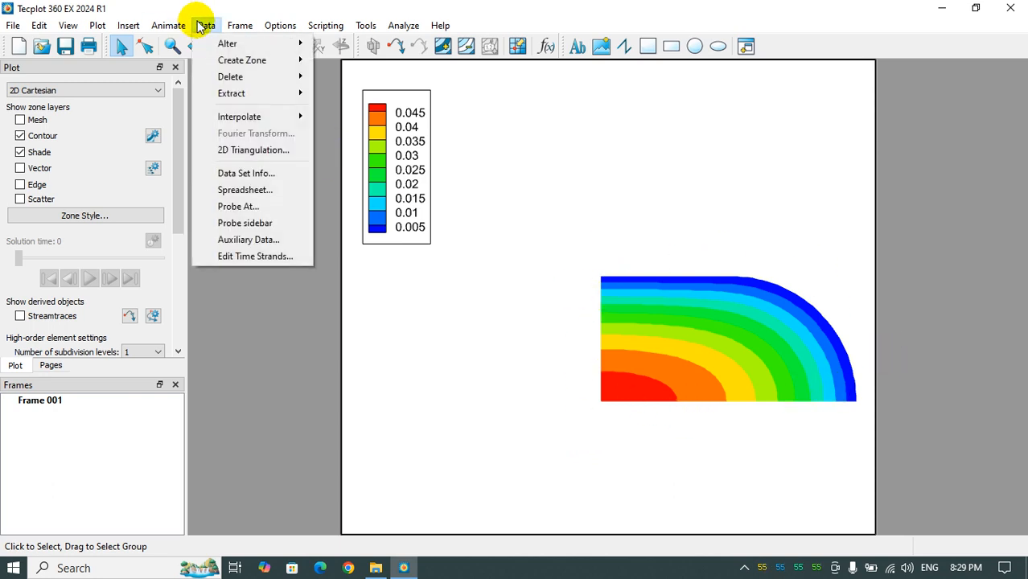
{"action": "left_click", "coordinate": [242, 59]}
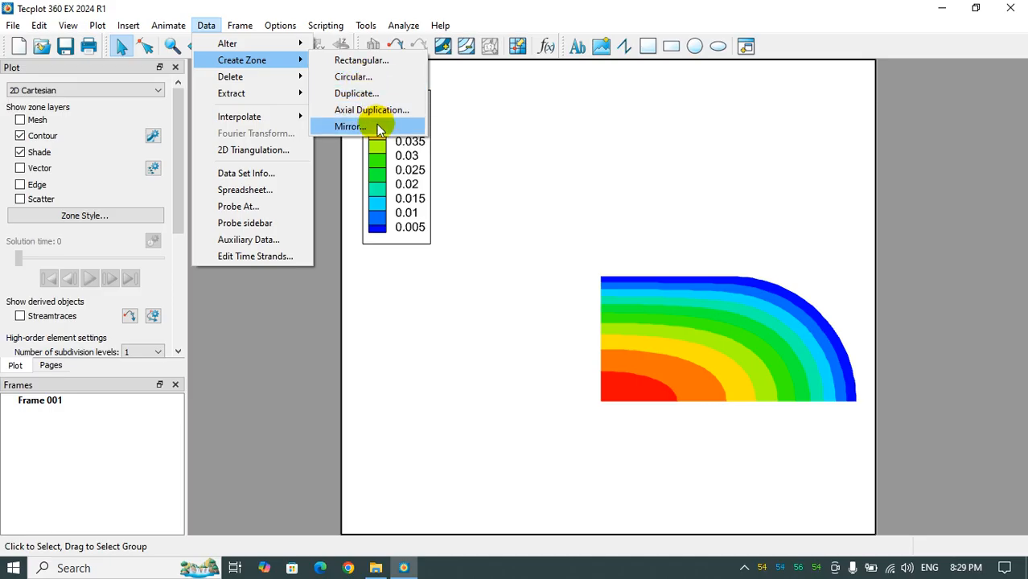
{"action": "left_click", "coordinate": [349, 126]}
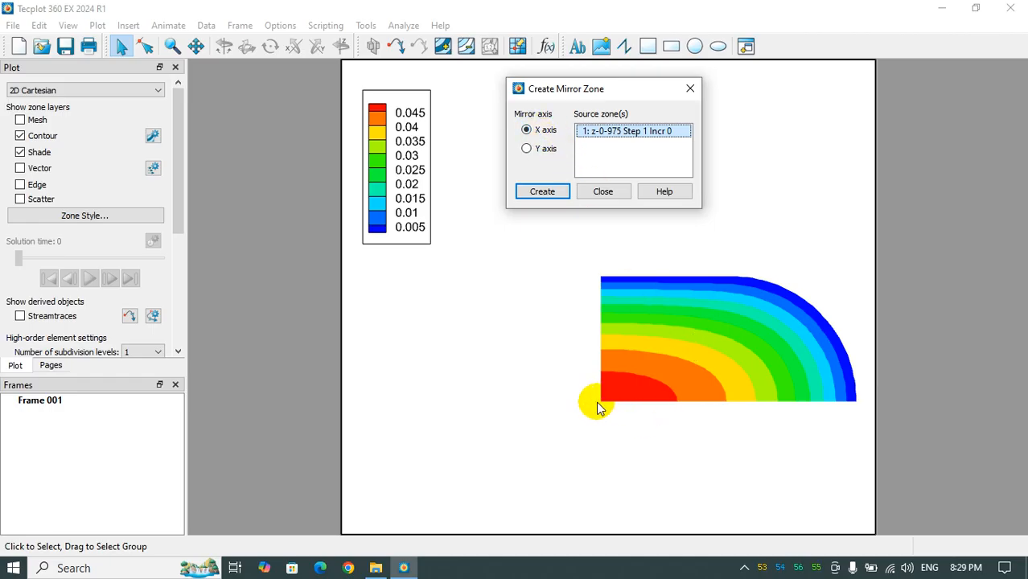
Create X-axis and Y-axis mirror zones from zones 1 and 2, then close.
{"action": "left_click", "coordinate": [542, 191]}
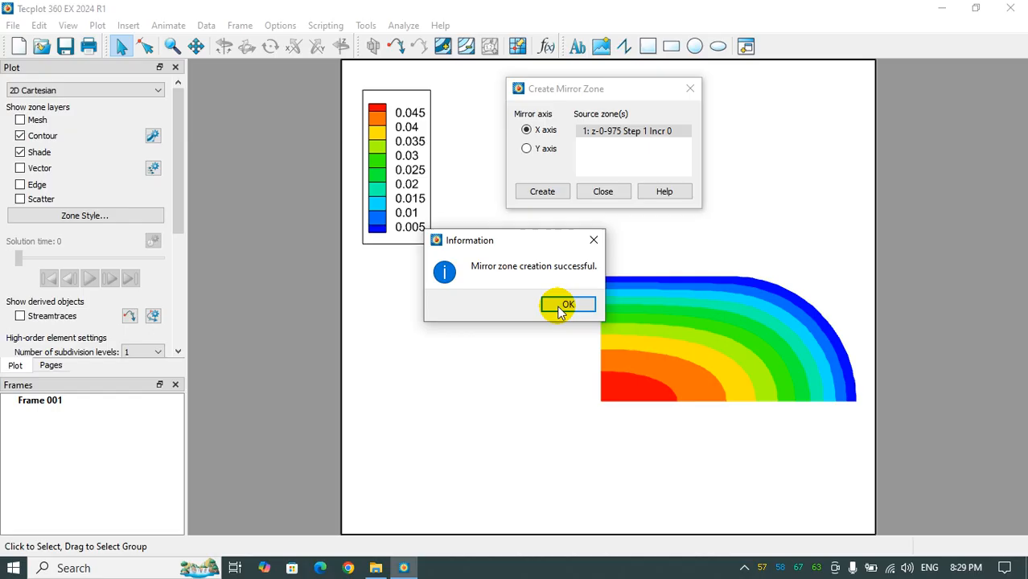
{"action": "left_click", "coordinate": [568, 304]}
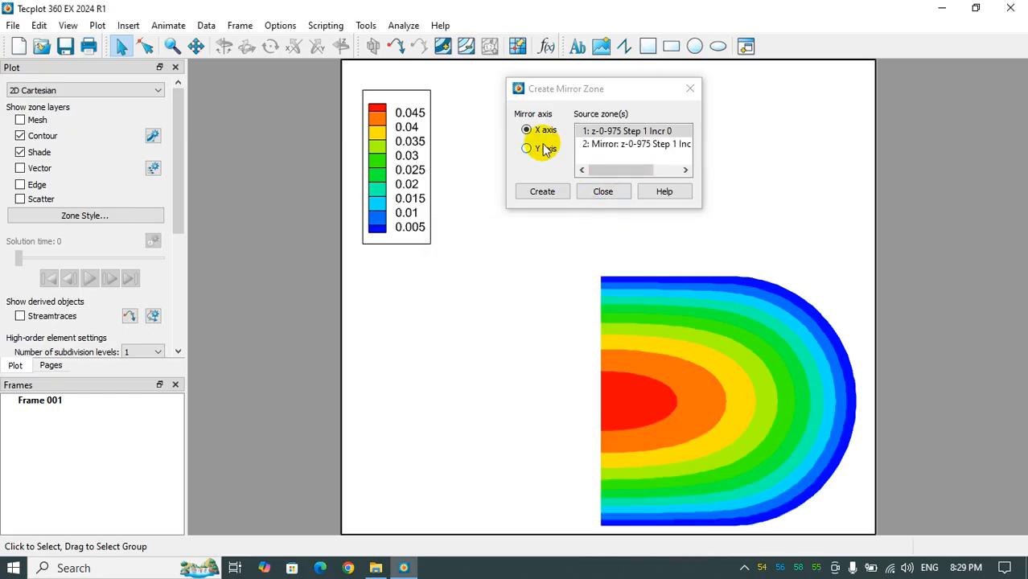
{"action": "left_click", "coordinate": [527, 148]}
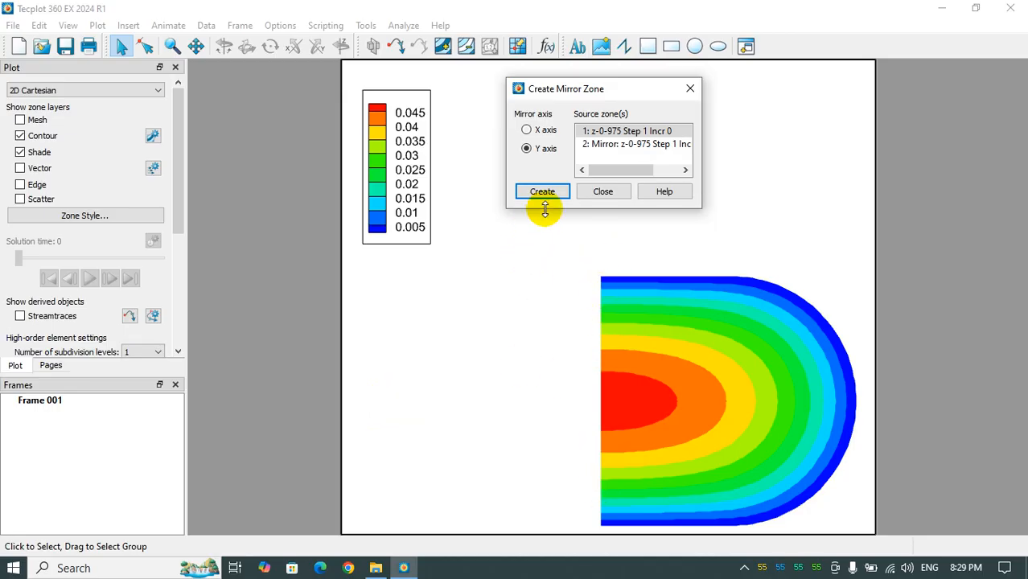
{"action": "left_click", "coordinate": [542, 191]}
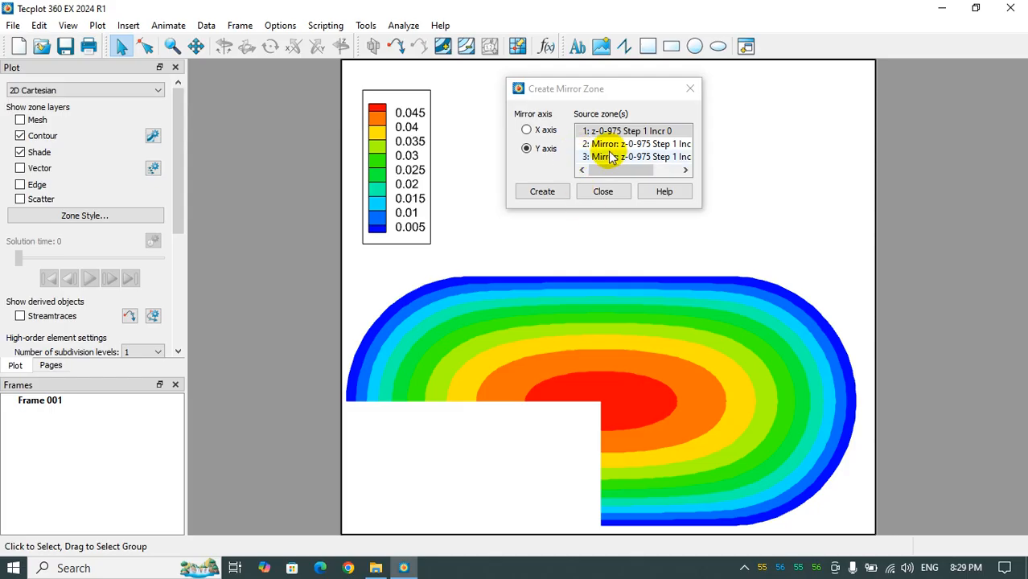
{"action": "left_click", "coordinate": [634, 144]}
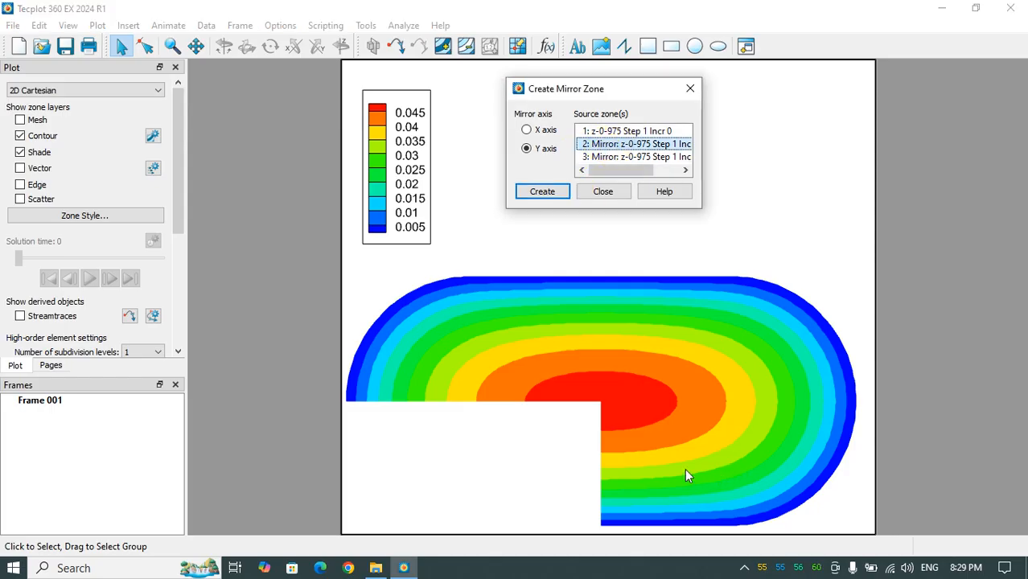
{"action": "mouse_move", "coordinate": [724, 464]}
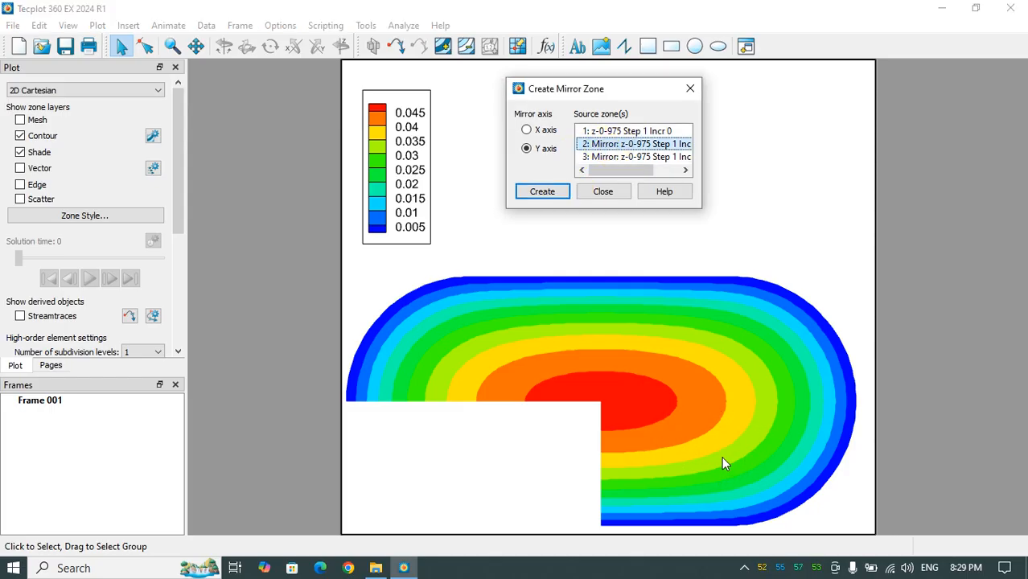
{"action": "mouse_move", "coordinate": [704, 416]}
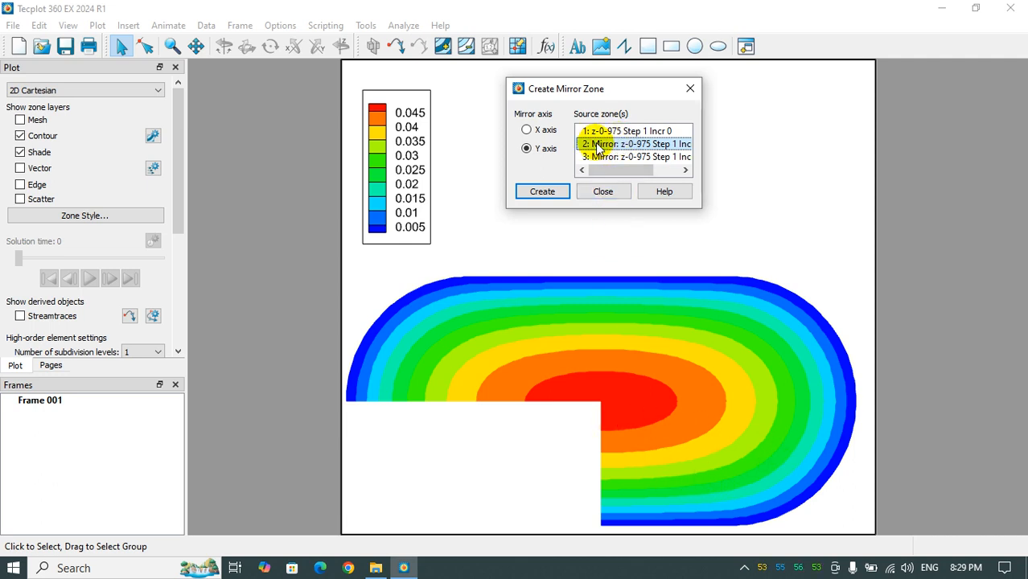
{"action": "left_click", "coordinate": [543, 190]}
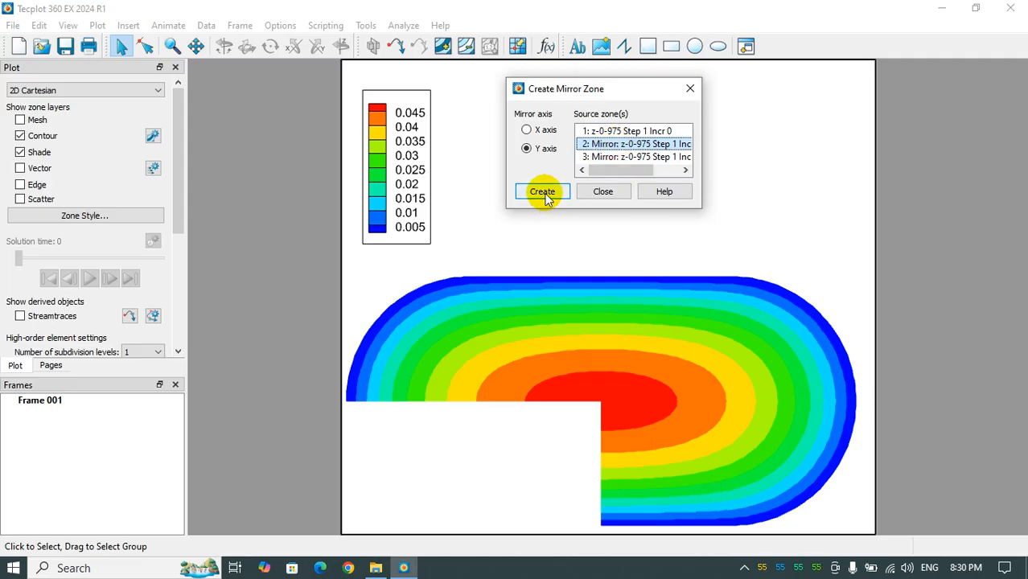
{"action": "left_click", "coordinate": [542, 191]}
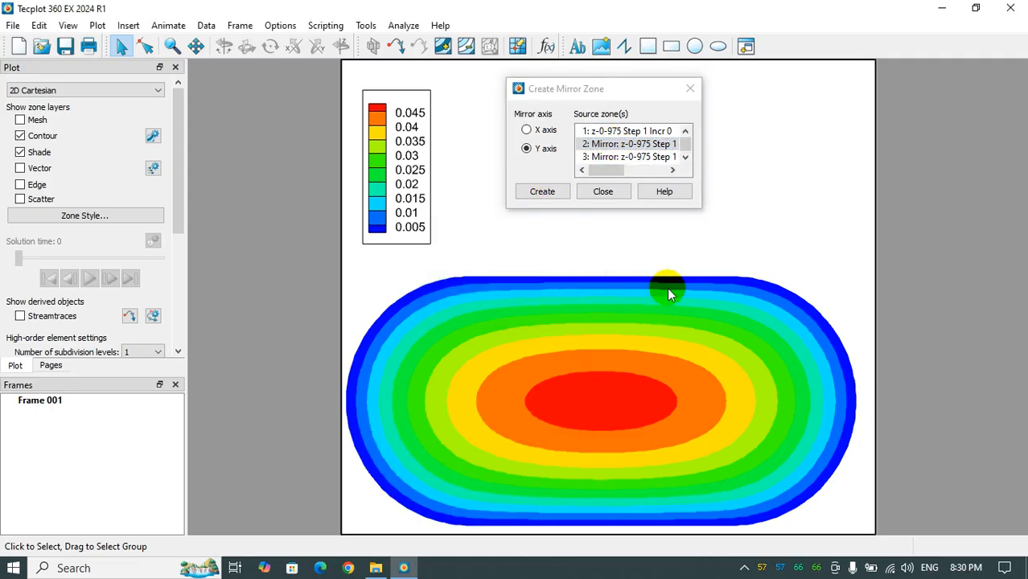
{"action": "left_click", "coordinate": [603, 190]}
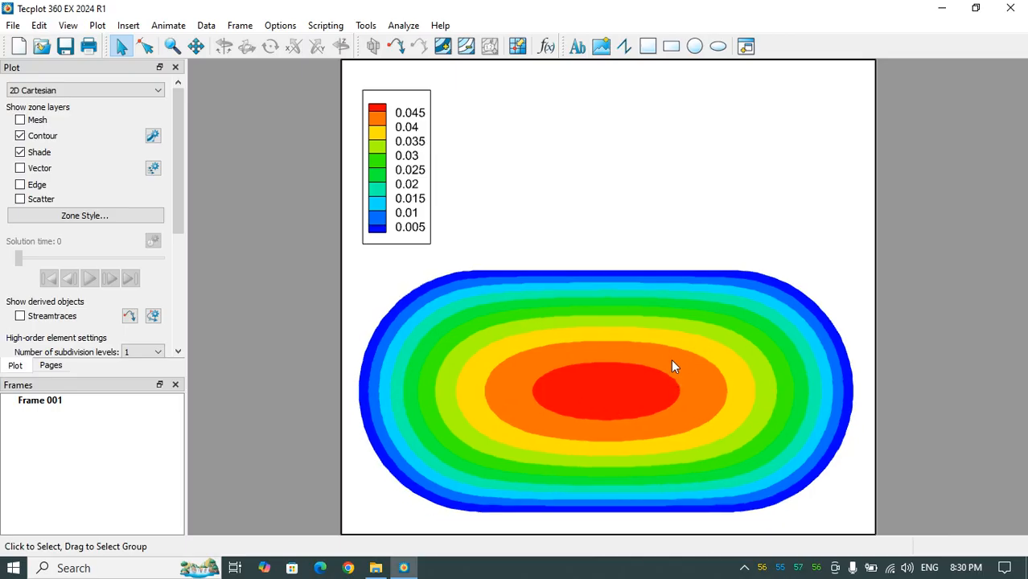
{"action": "mouse_move", "coordinate": [770, 417]}
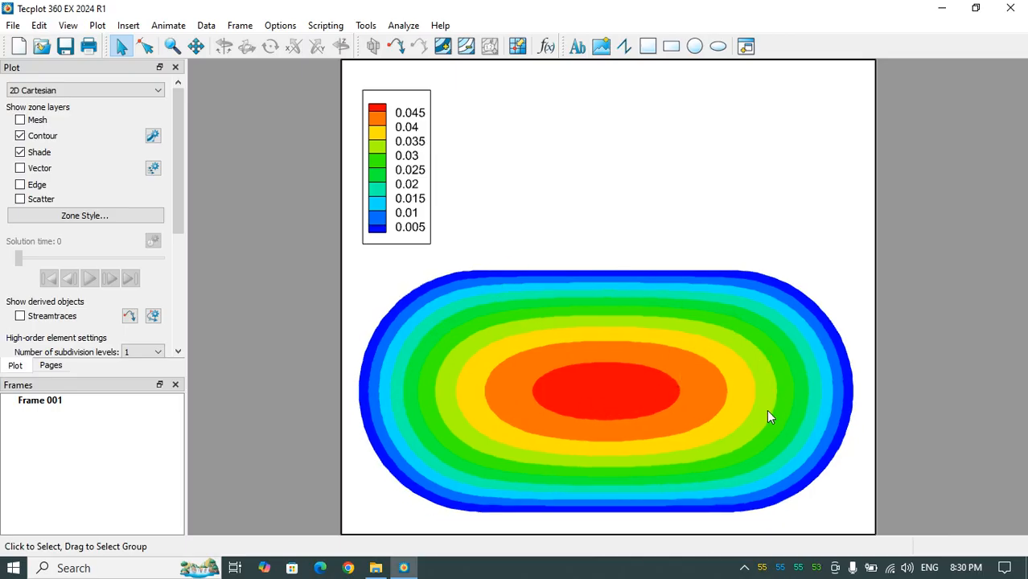
{"action": "mouse_move", "coordinate": [473, 420]}
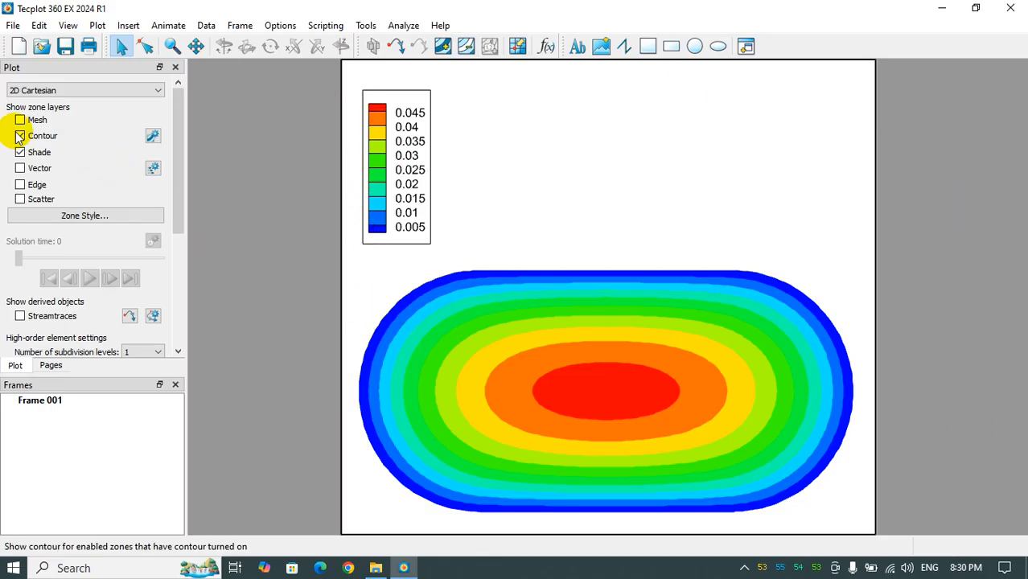
Enable the Mesh zone layer, toggling Contour off and back on.
{"action": "left_click", "coordinate": [19, 120]}
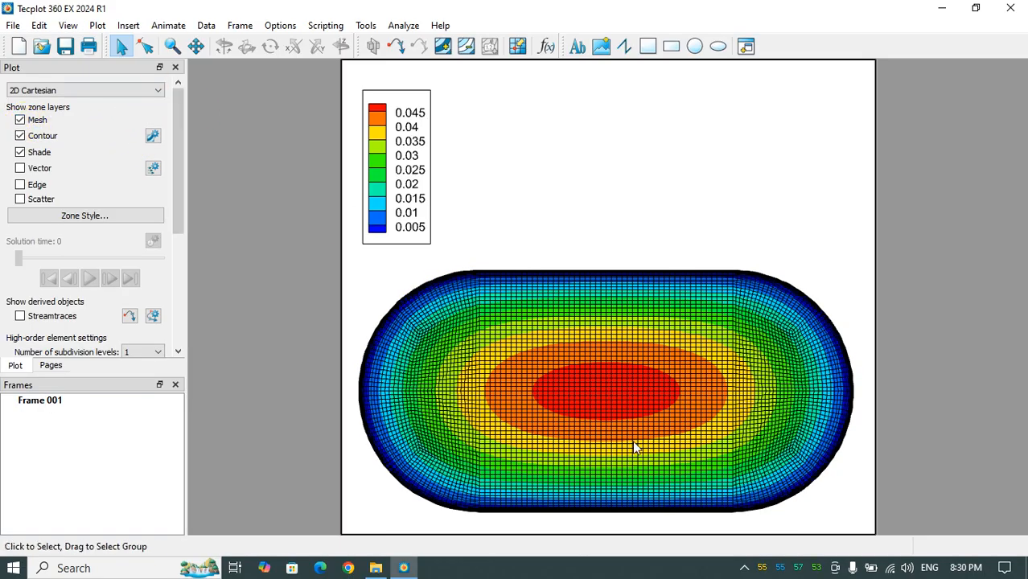
{"action": "mouse_move", "coordinate": [442, 362]}
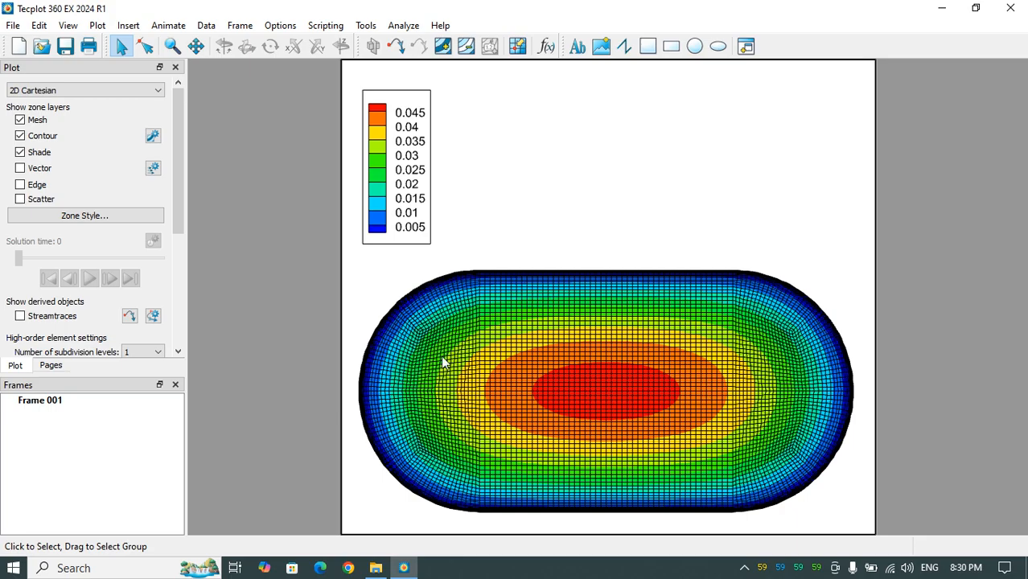
{"action": "left_click", "coordinate": [19, 135]}
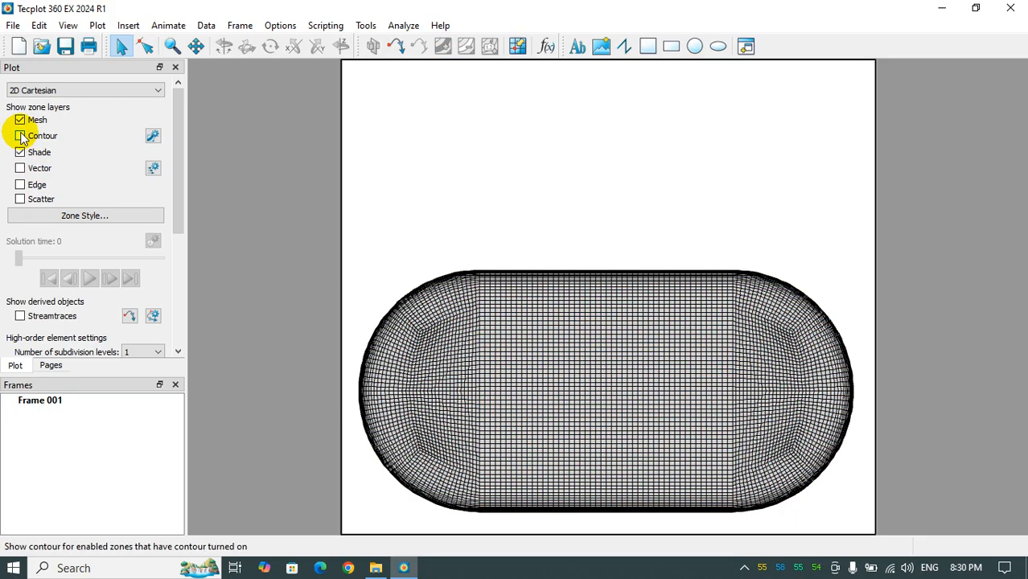
{"action": "left_click", "coordinate": [19, 135]}
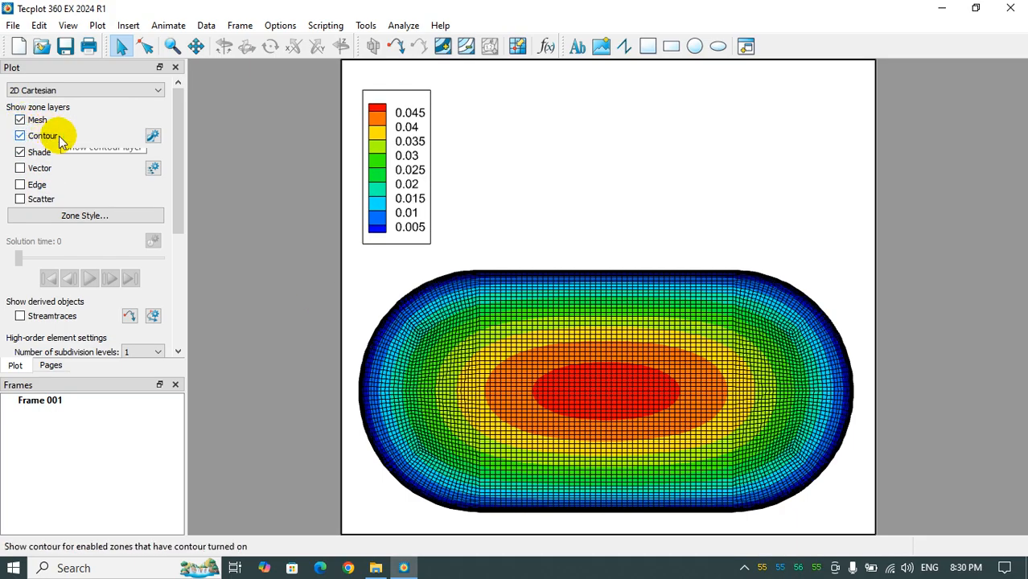
{"action": "mouse_move", "coordinate": [44, 136]}
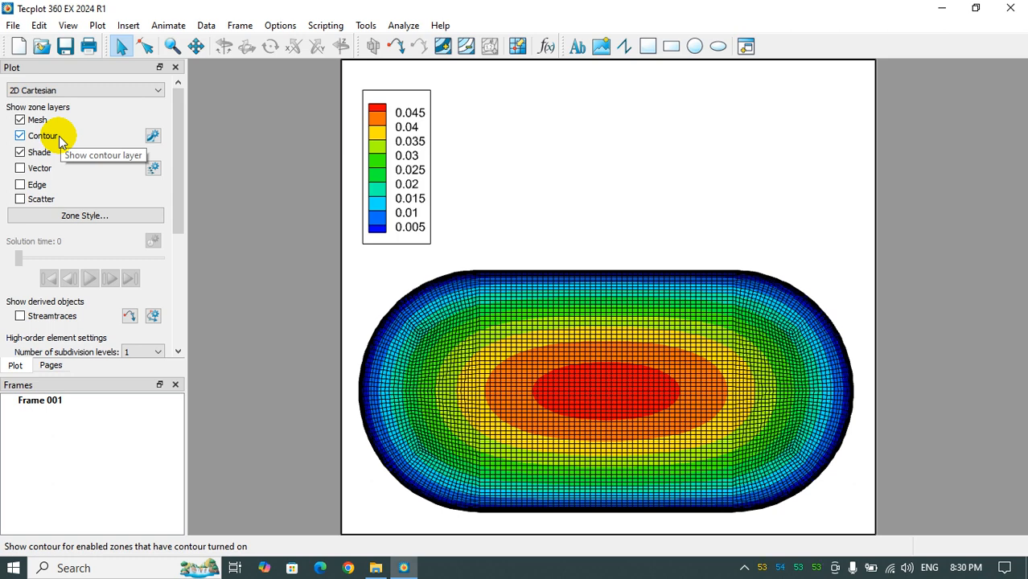